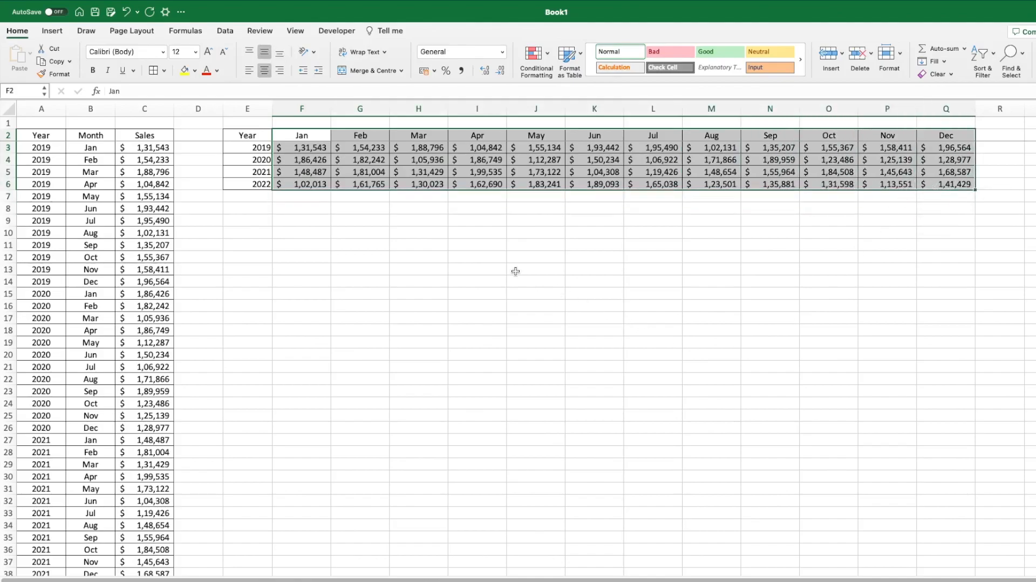
mouse_move(475, 281)
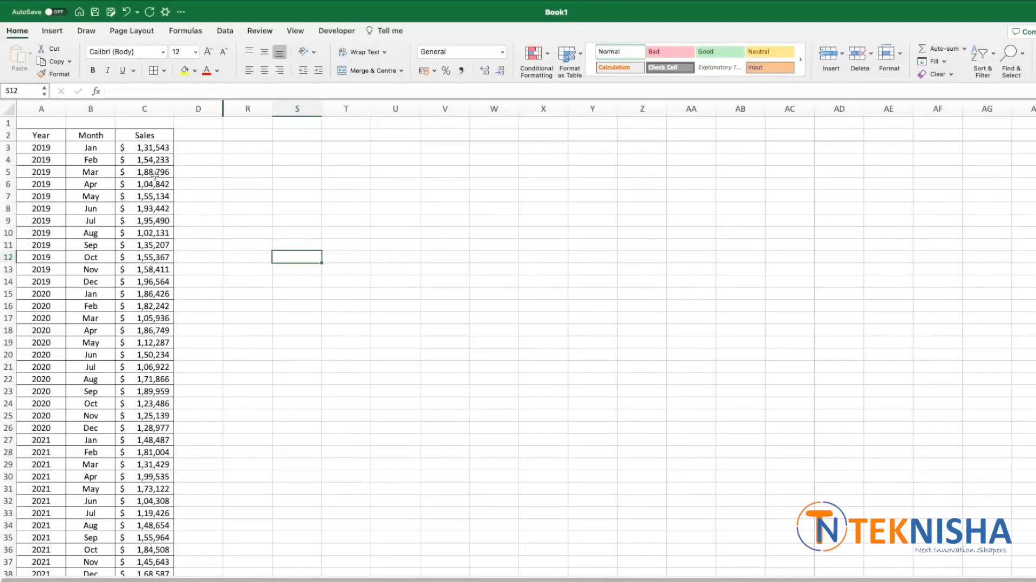
Highlight the Sales column, the source table and the 2019 monthly row to explain the layout
drag(144, 147, 145, 209)
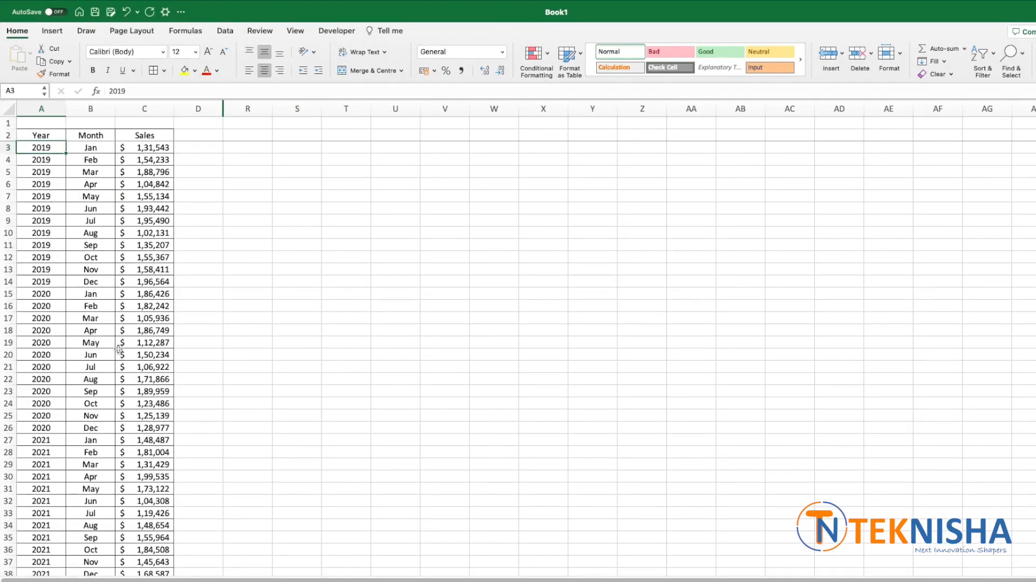
mouse_move(101, 153)
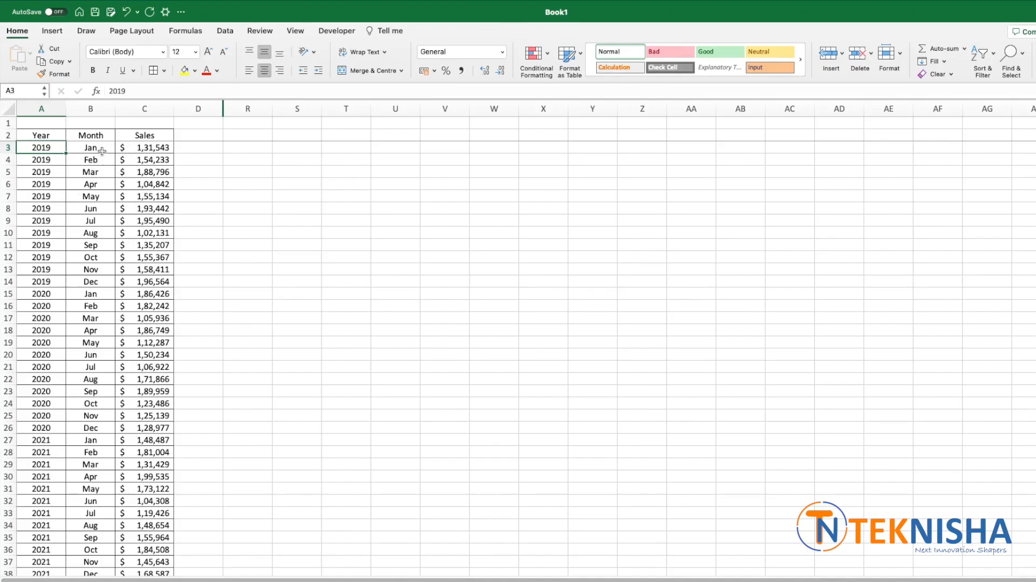
drag(90, 147, 91, 257)
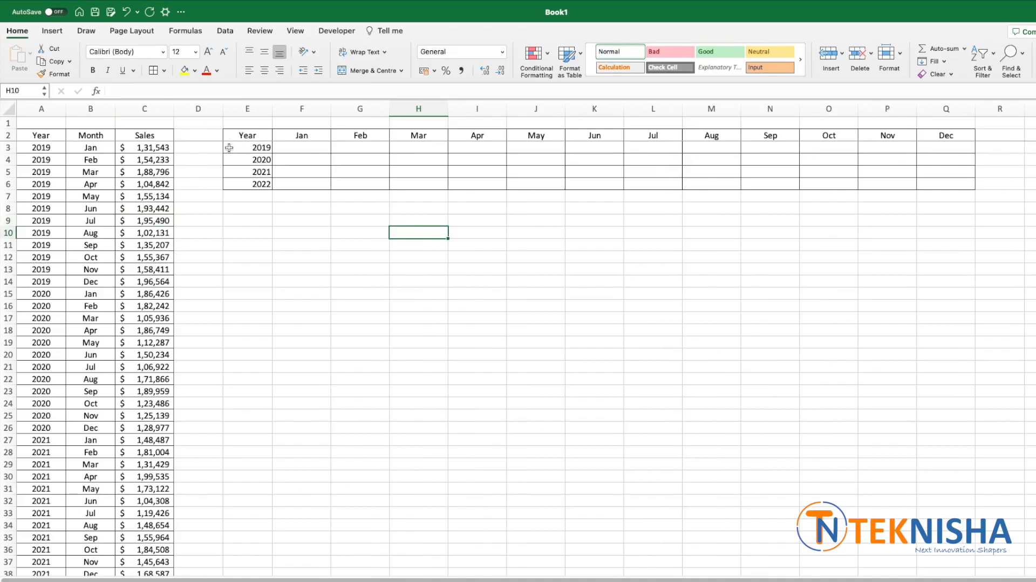
drag(247, 146, 247, 184)
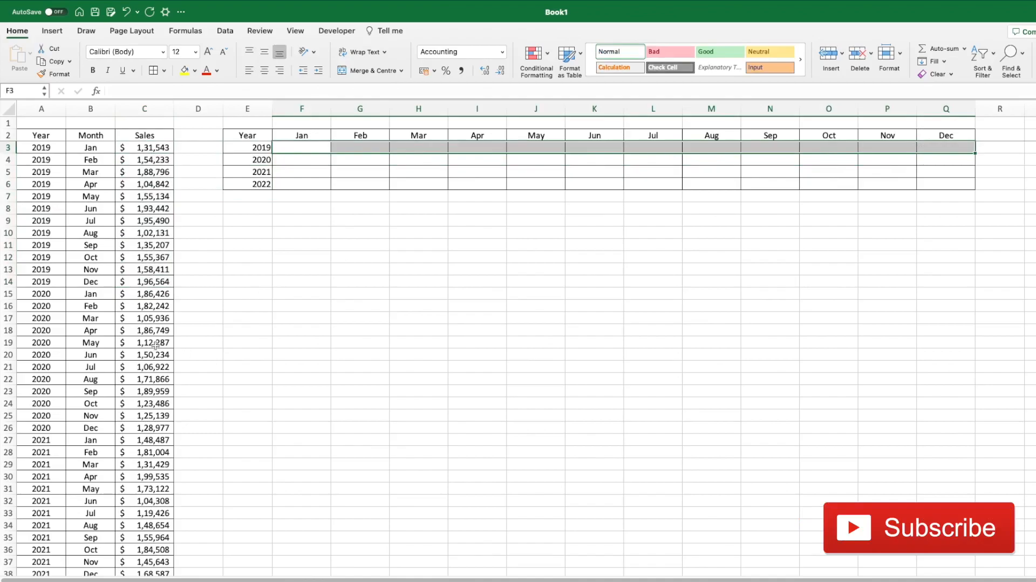
drag(144, 294, 144, 403)
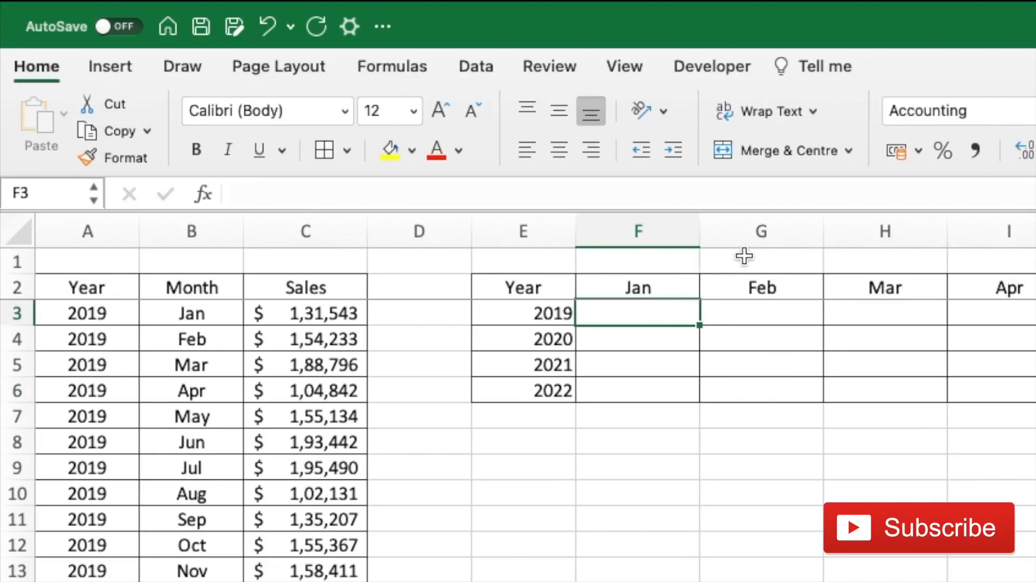
Enter =WRAPROWS(C3:C50,12) in F3 to wrap sales into twelve-month rows
text(=WRAPROWS)
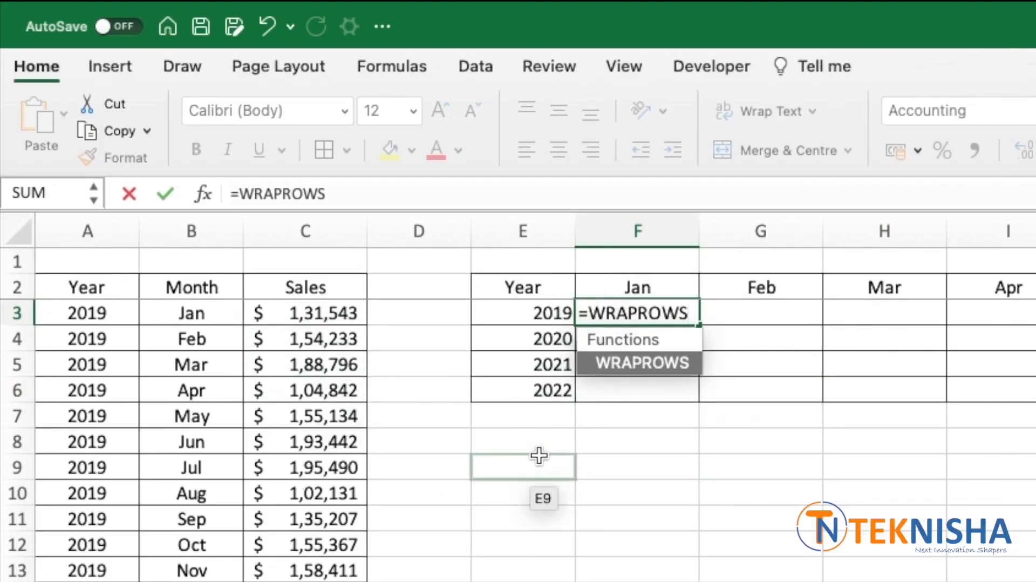
text(()
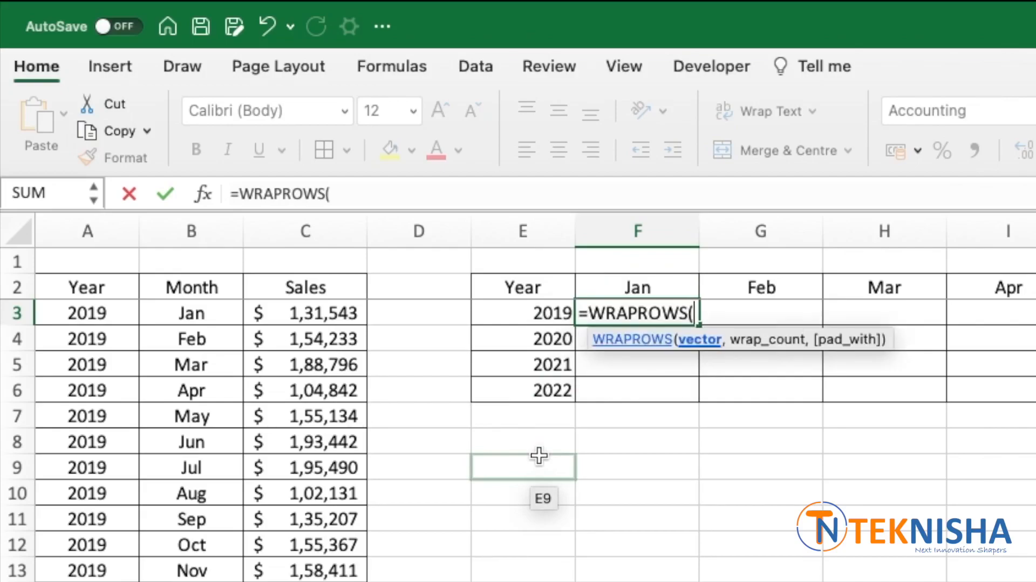
mouse_move(703, 353)
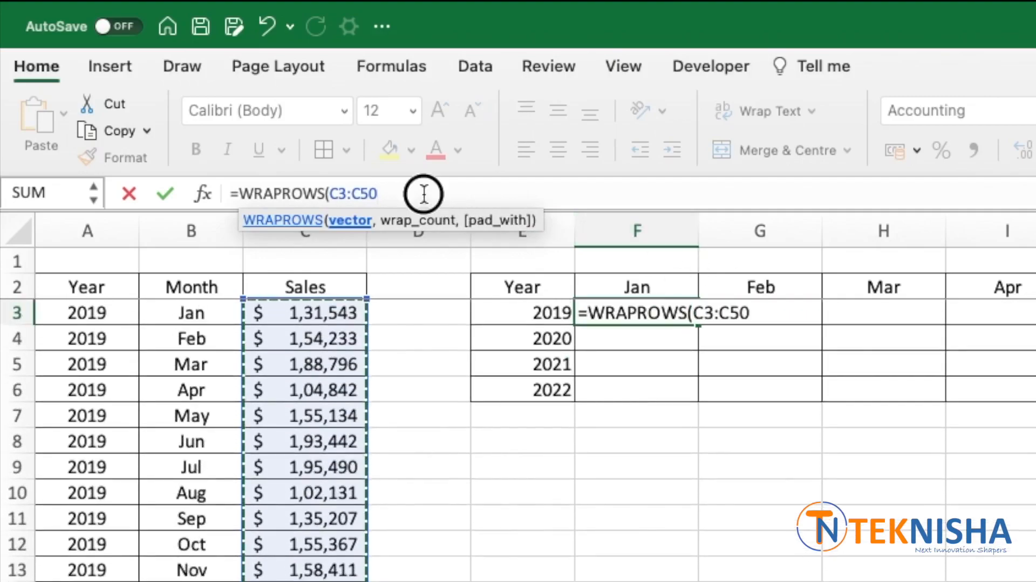
text(,)
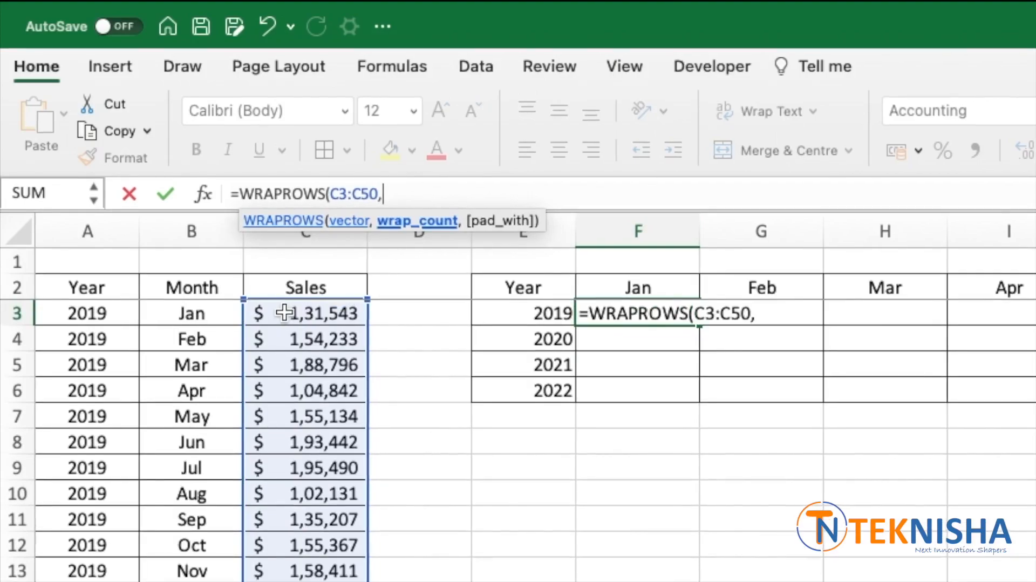
mouse_move(353, 324)
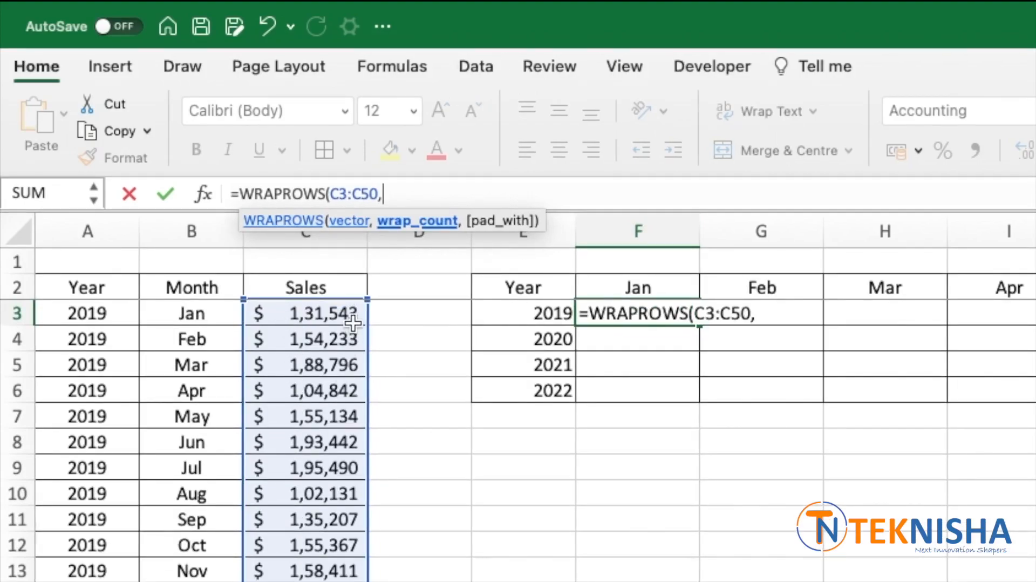
text(12)
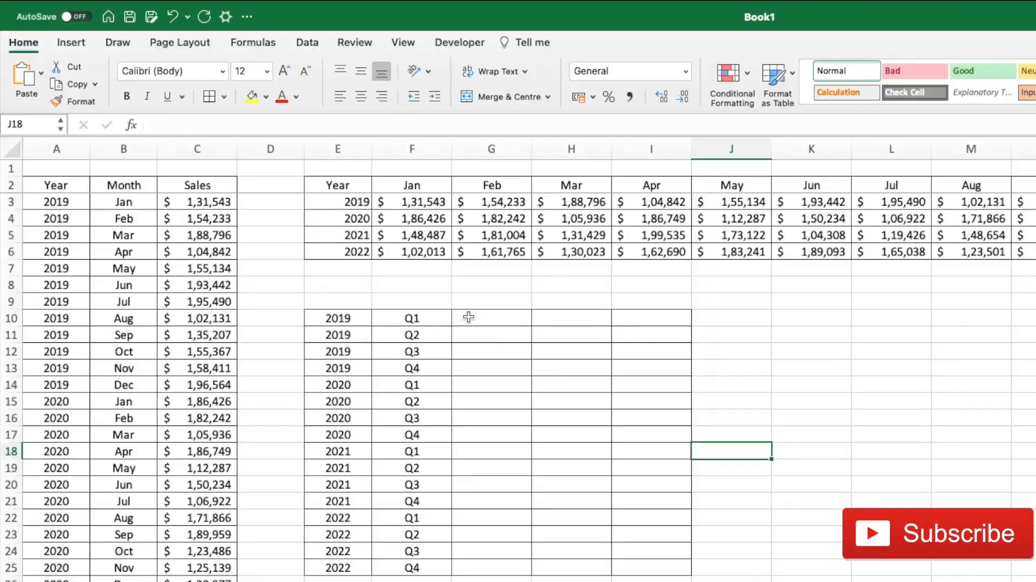
click(490, 318)
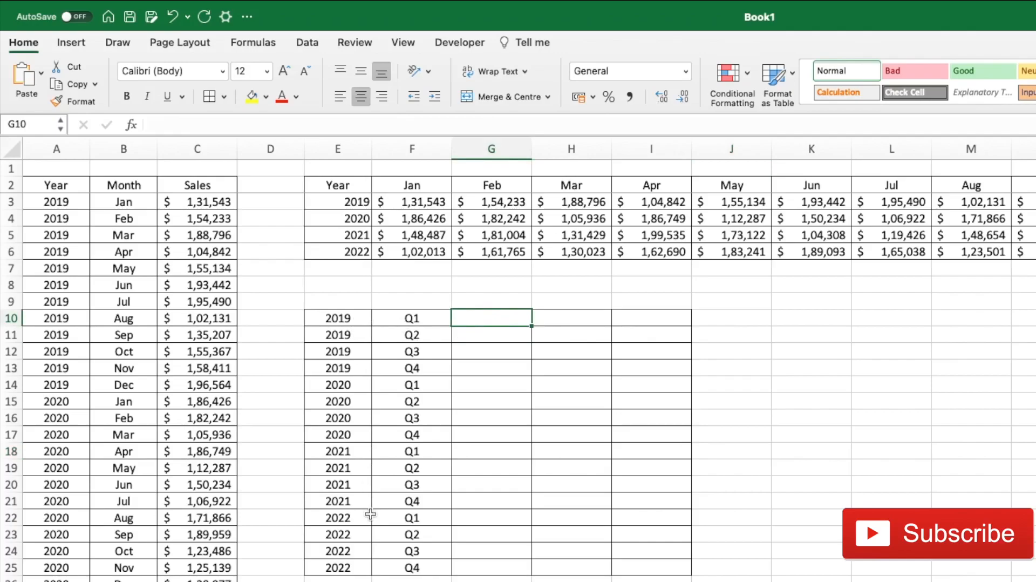
mouse_move(223, 201)
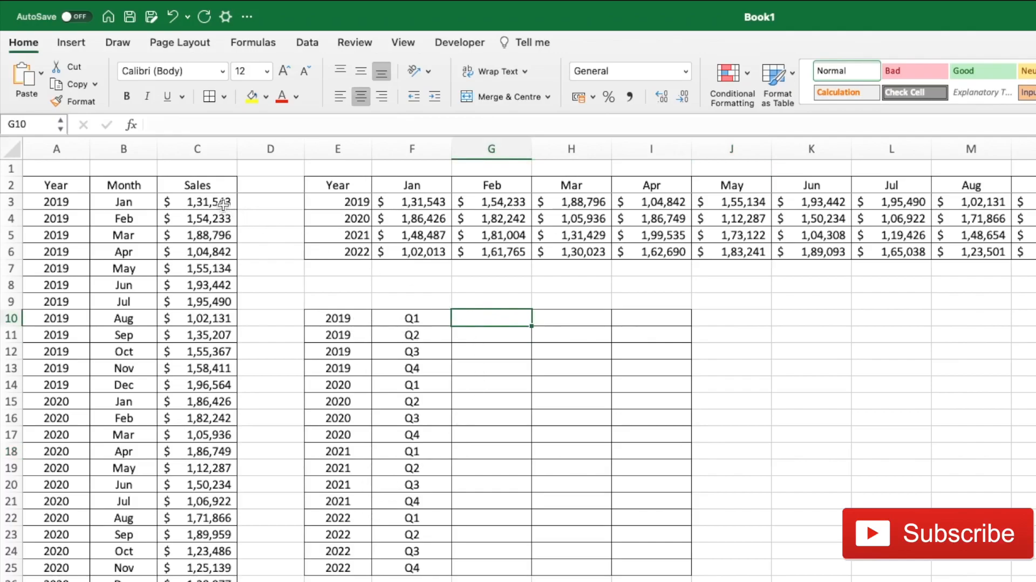
drag(197, 202, 197, 351)
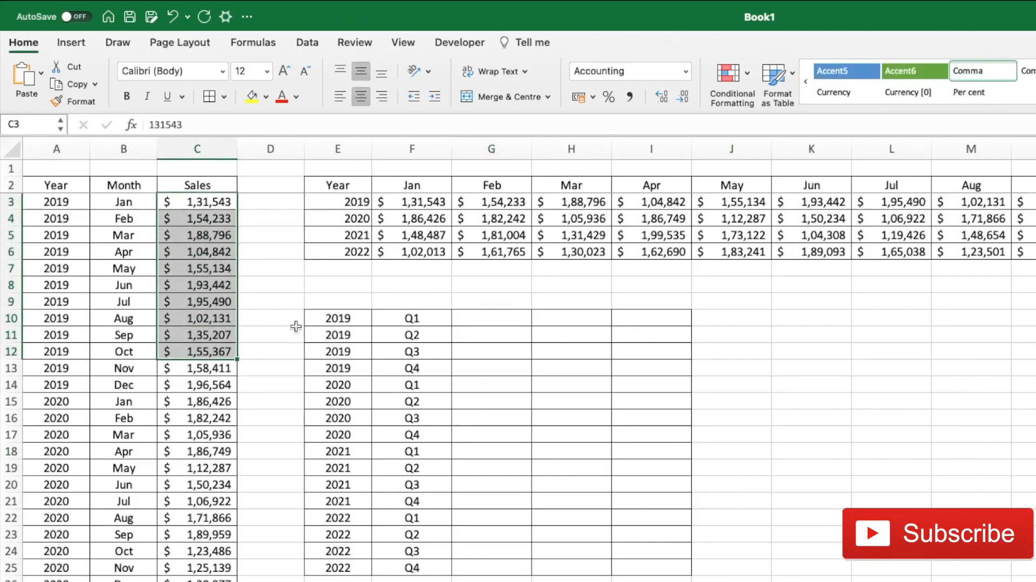
mouse_move(668, 320)
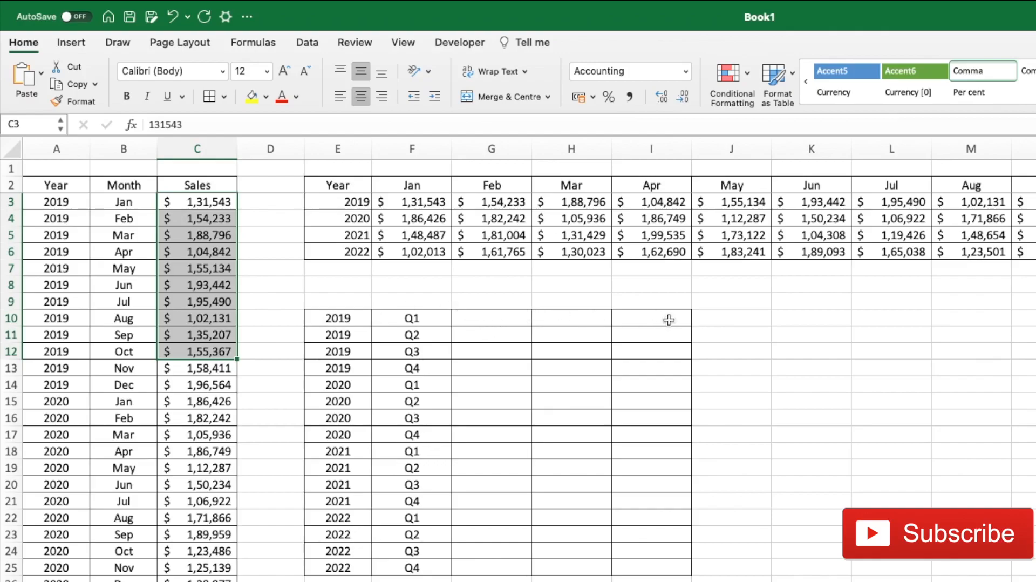
click(490, 317)
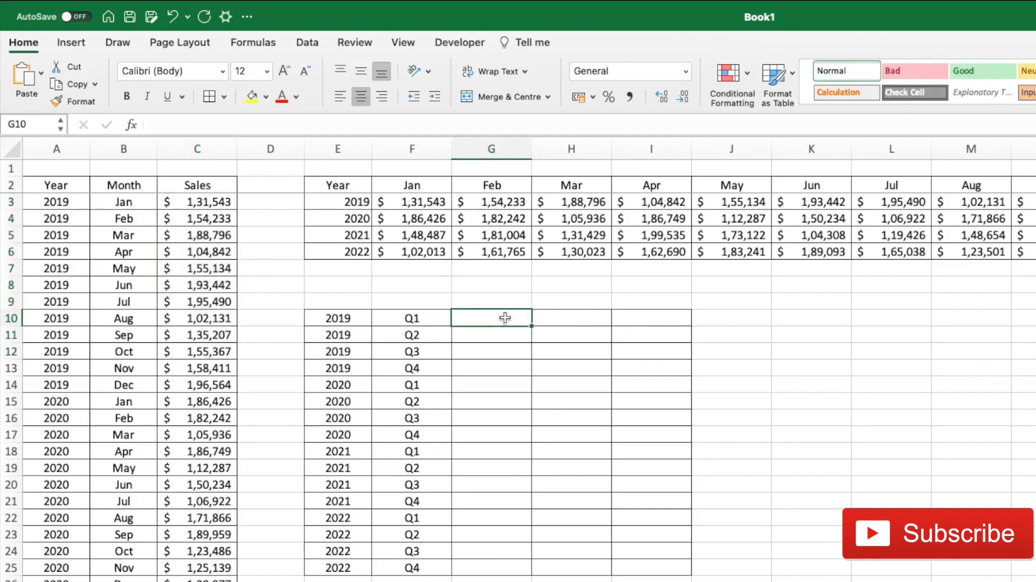
Enter =WRAPROWS(C3:C50,3) in G10 to wrap sales into rows of three
text(=)
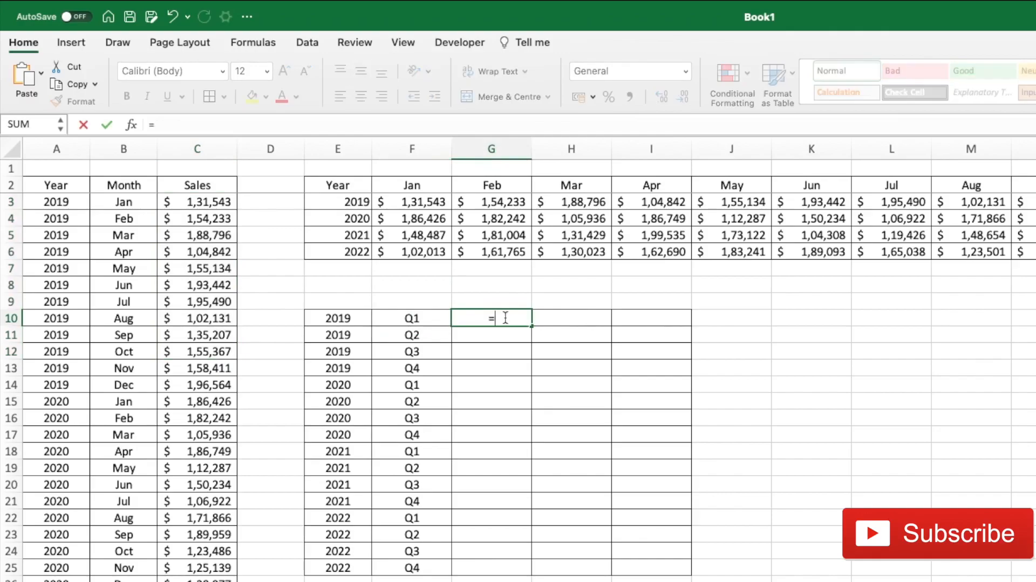
text(wraprows()
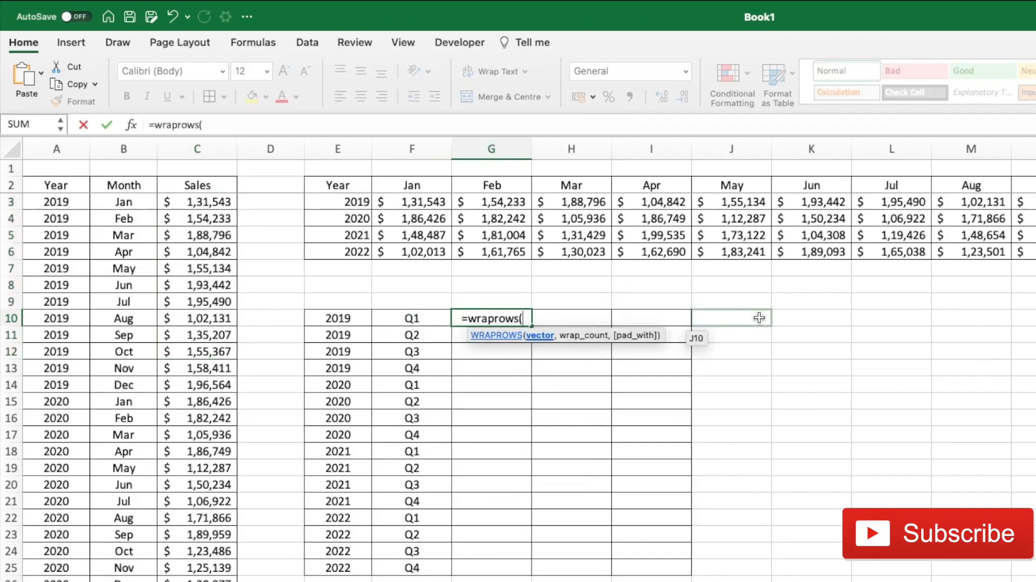
drag(197, 202, 197, 218)
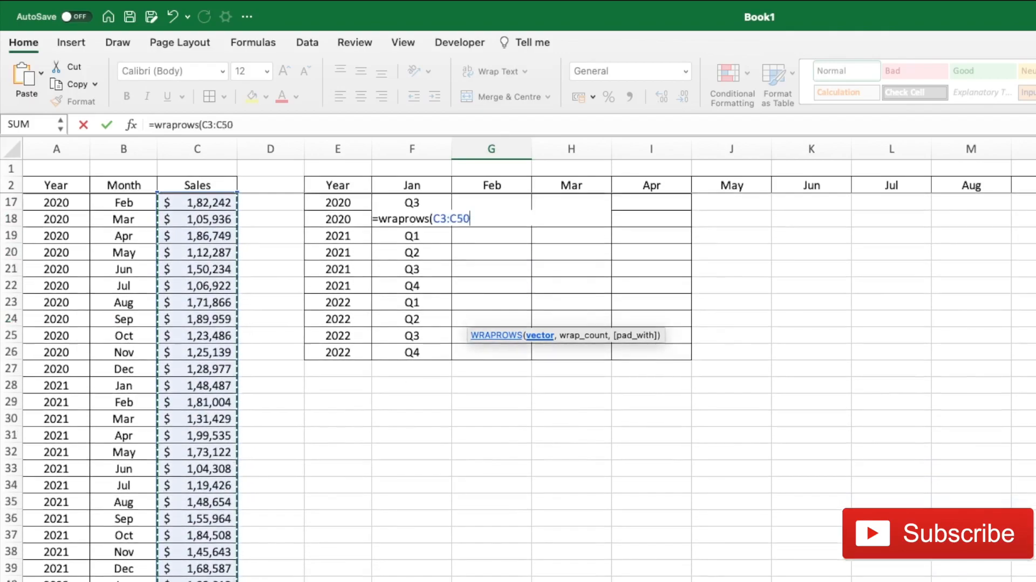
scroll(down, 3)
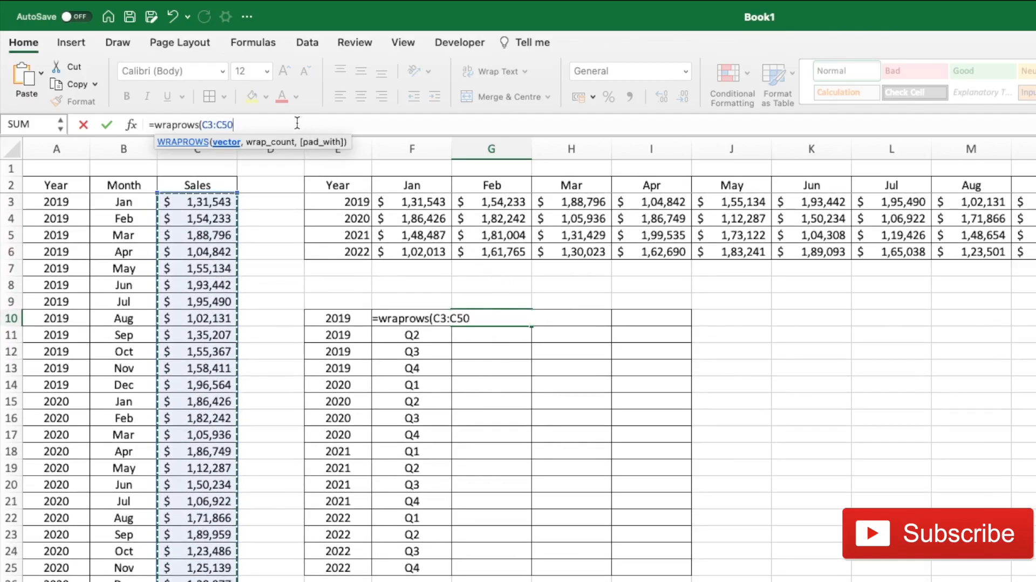
text(,3)
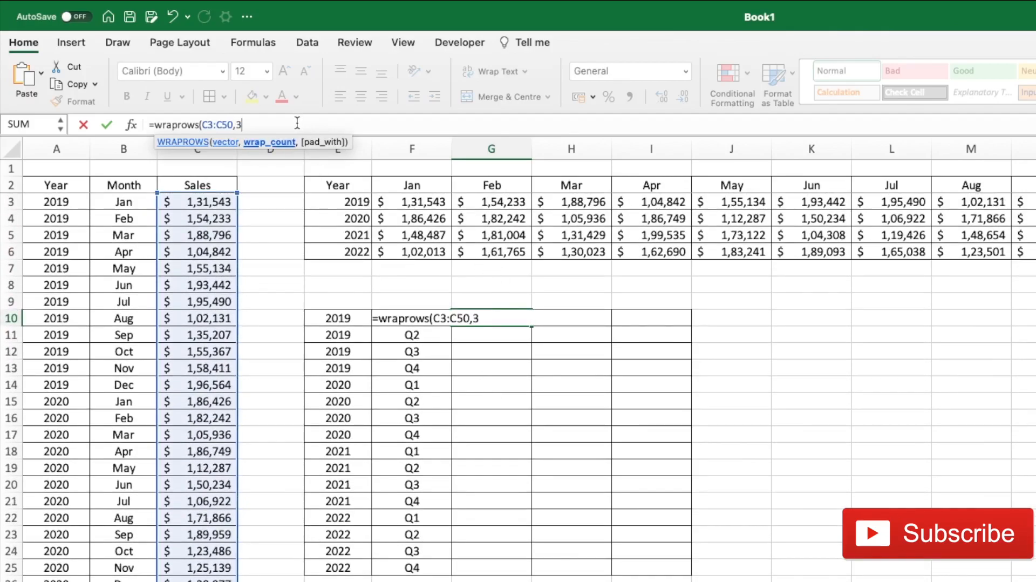
key(enter)
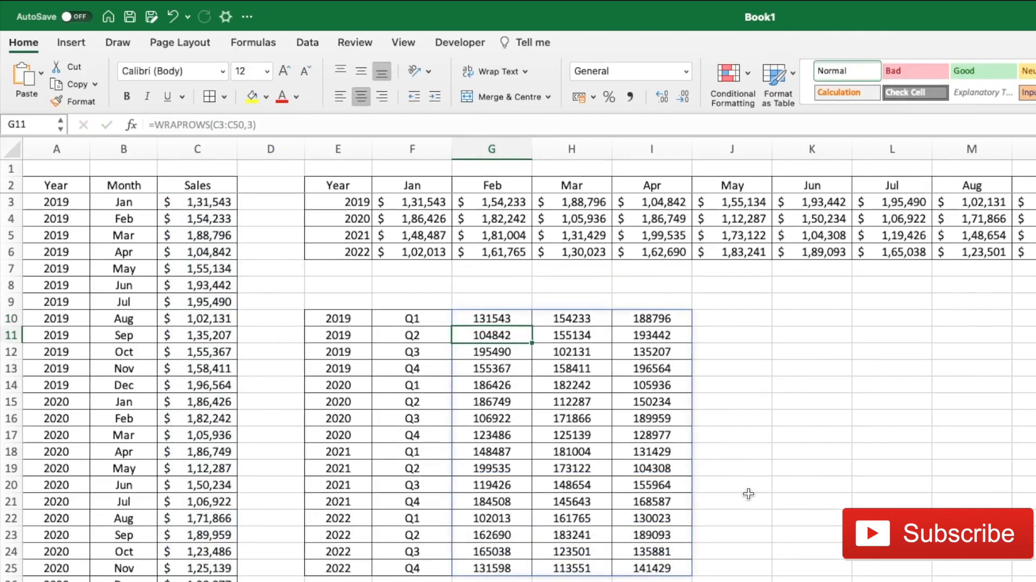
mouse_move(354, 315)
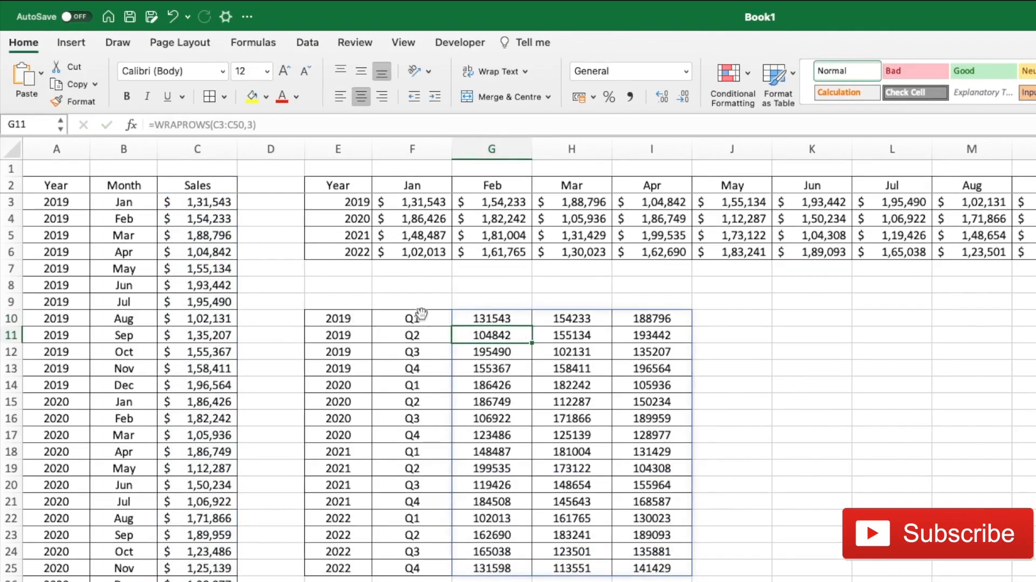
mouse_move(673, 531)
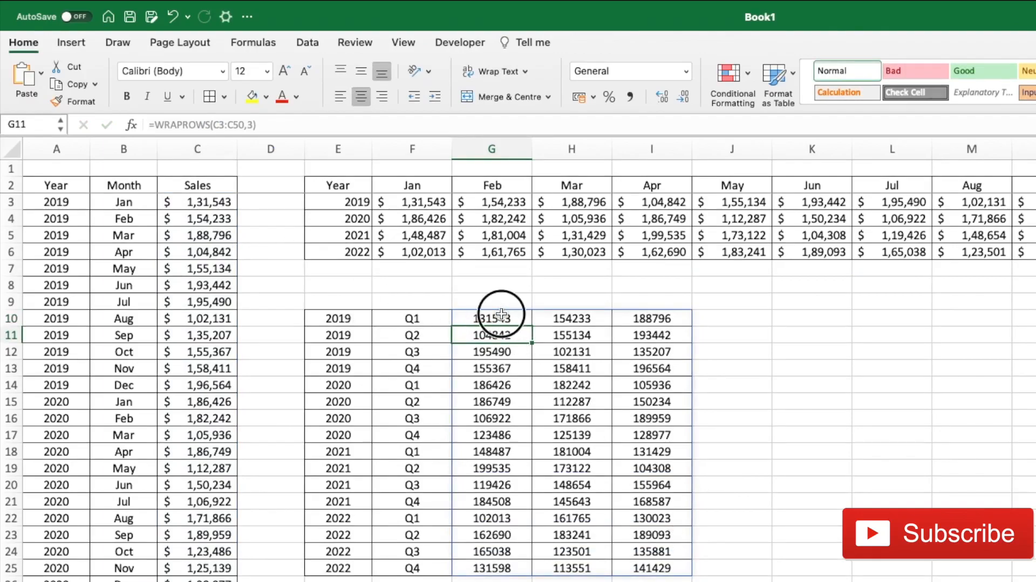
click(491, 317)
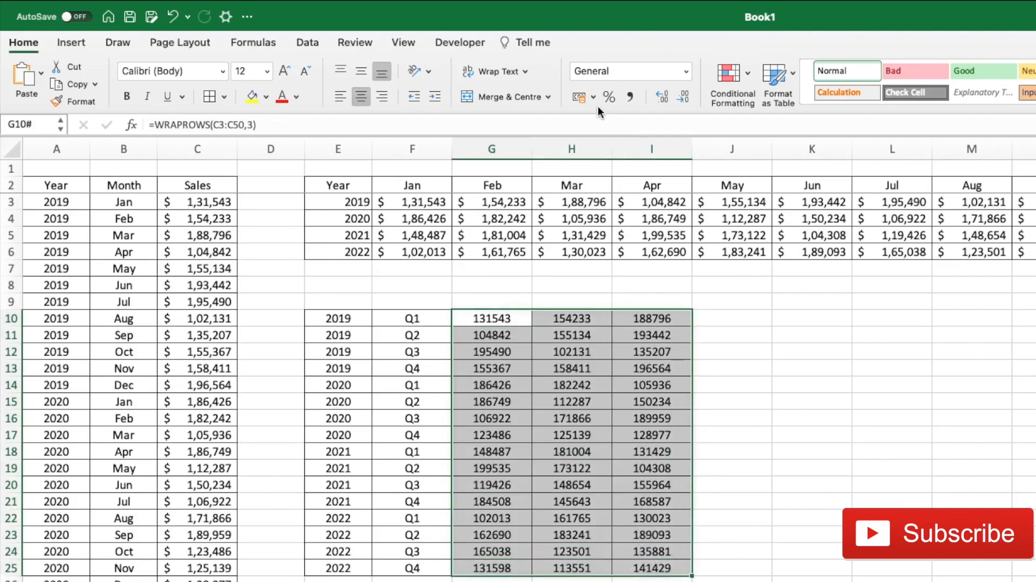